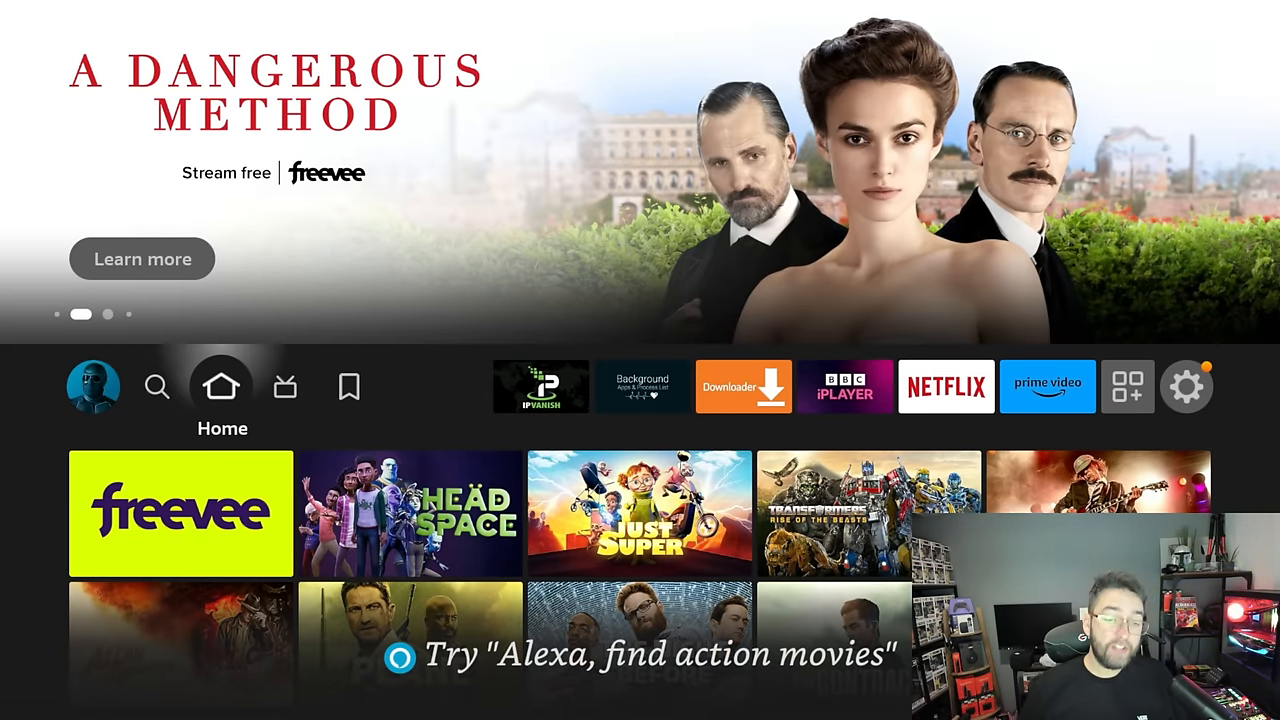
Step: Open network connection status in Settings and confirm running a Wi-Fi speed test
{"action": "left_click", "coordinate": [945, 387]}
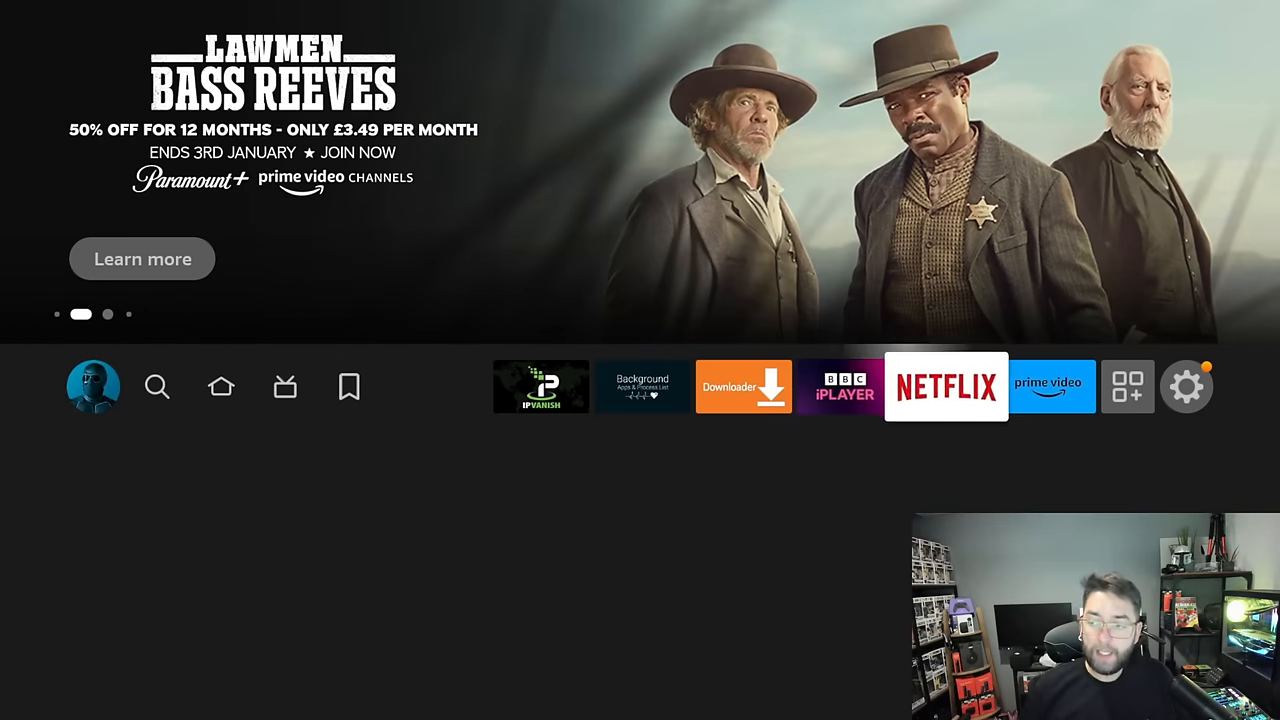
{"action": "left_click", "coordinate": [1187, 387]}
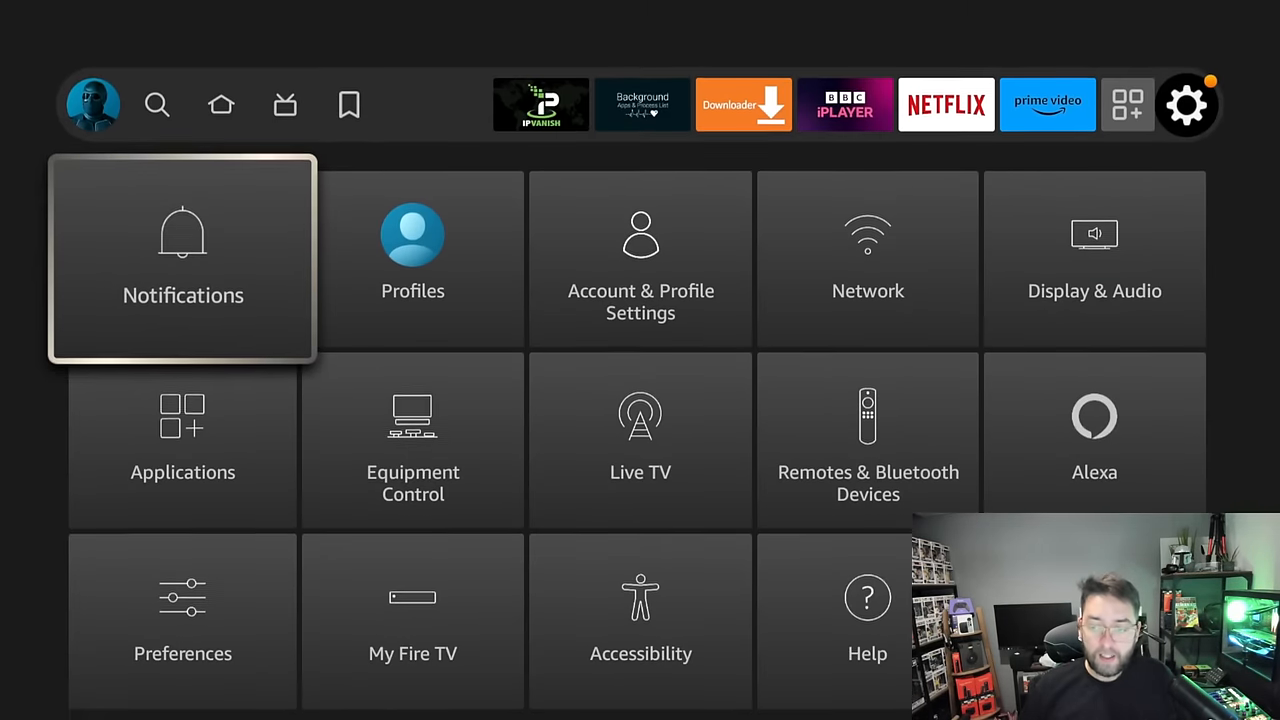
{"action": "left_click", "coordinate": [868, 240]}
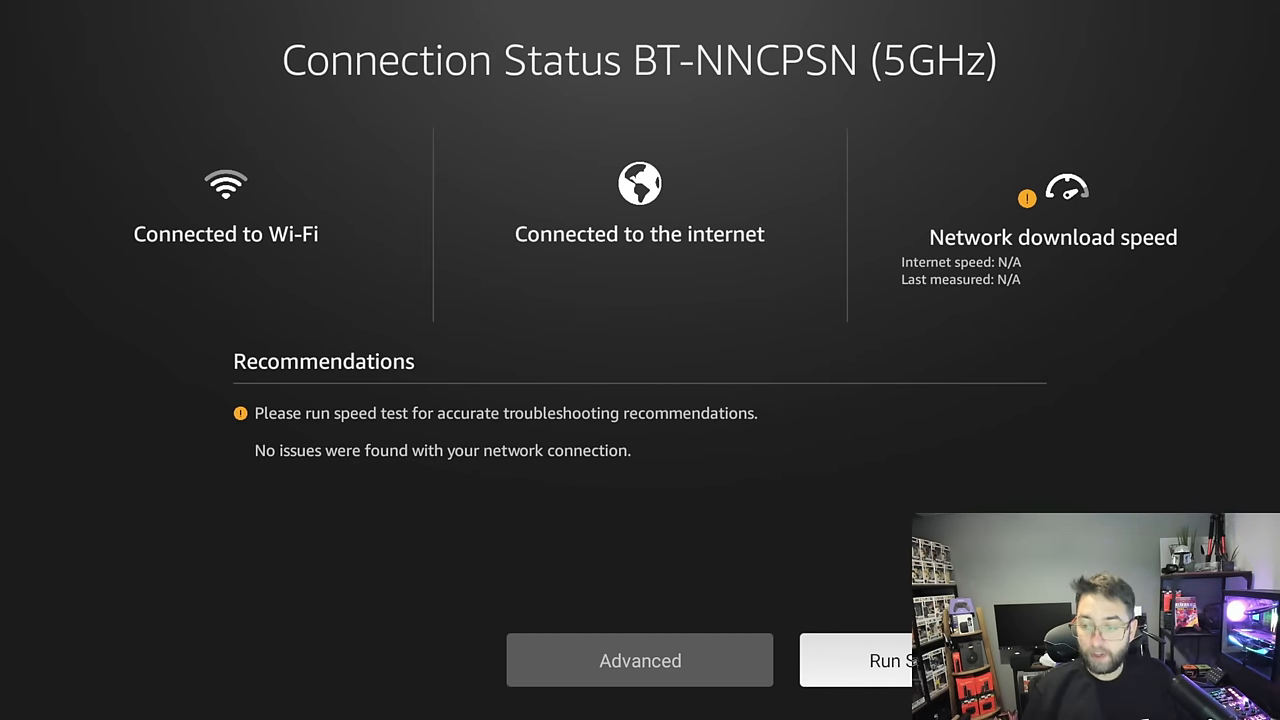
{"action": "left_click", "coordinate": [895, 660]}
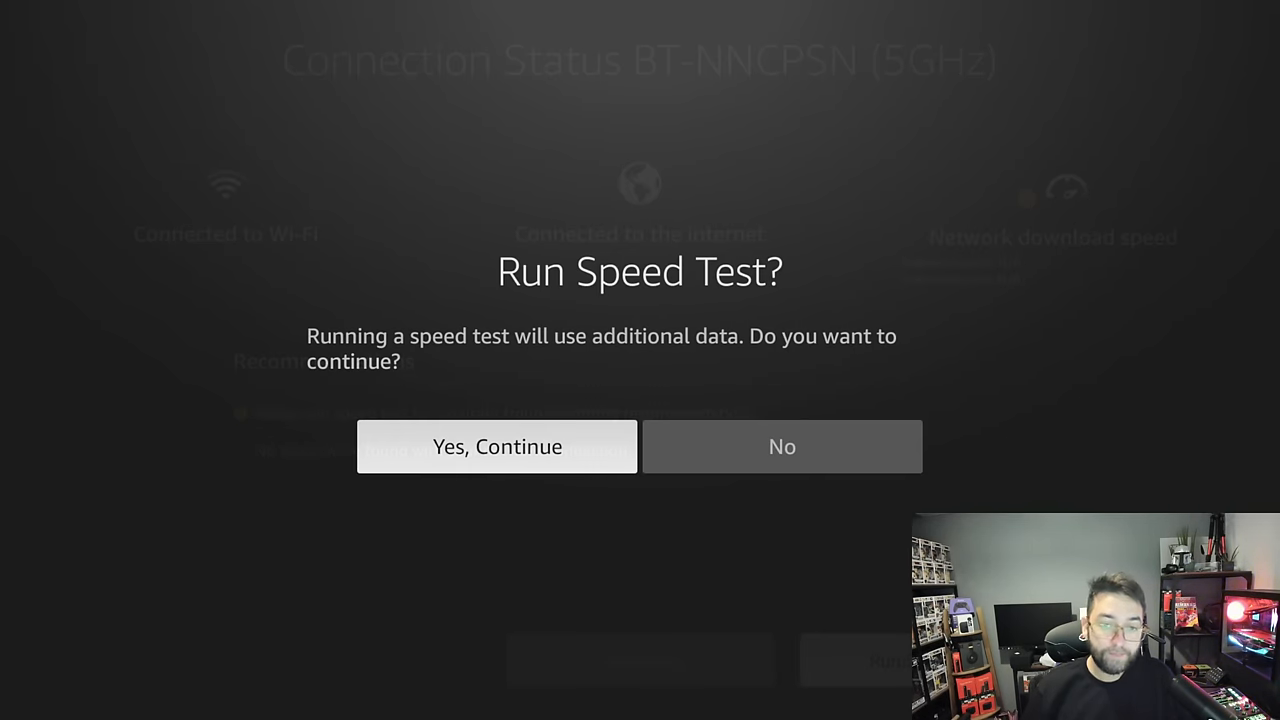
{"action": "left_click", "coordinate": [497, 446]}
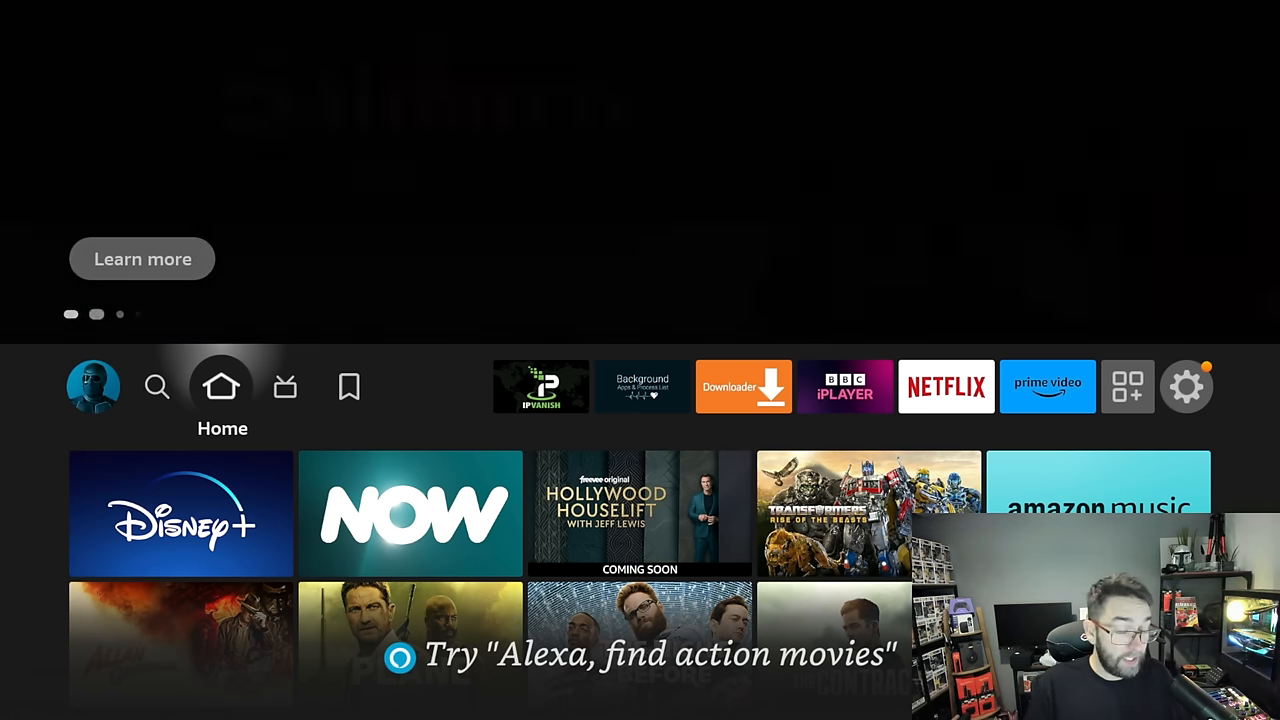
Step: Open Applications settings showing 10.89 GB of 12.98 GB internal space free
{"action": "left_click", "coordinate": [285, 387]}
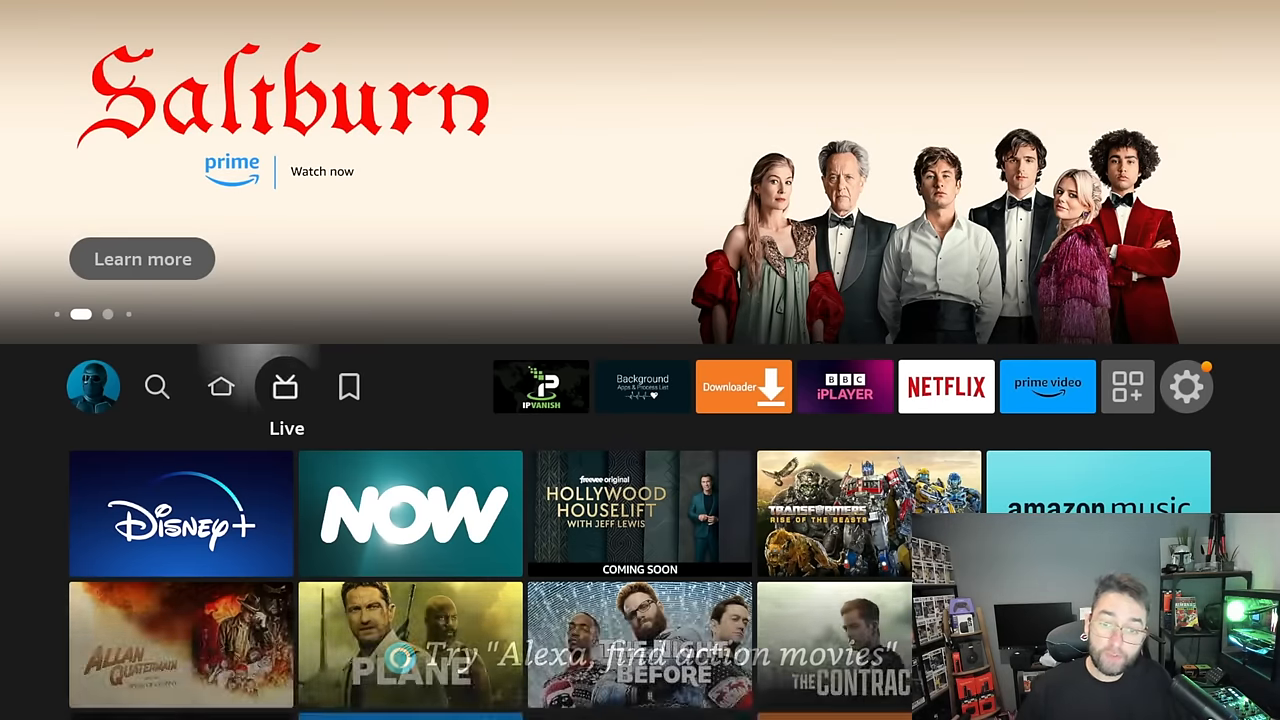
{"action": "left_click", "coordinate": [1187, 386]}
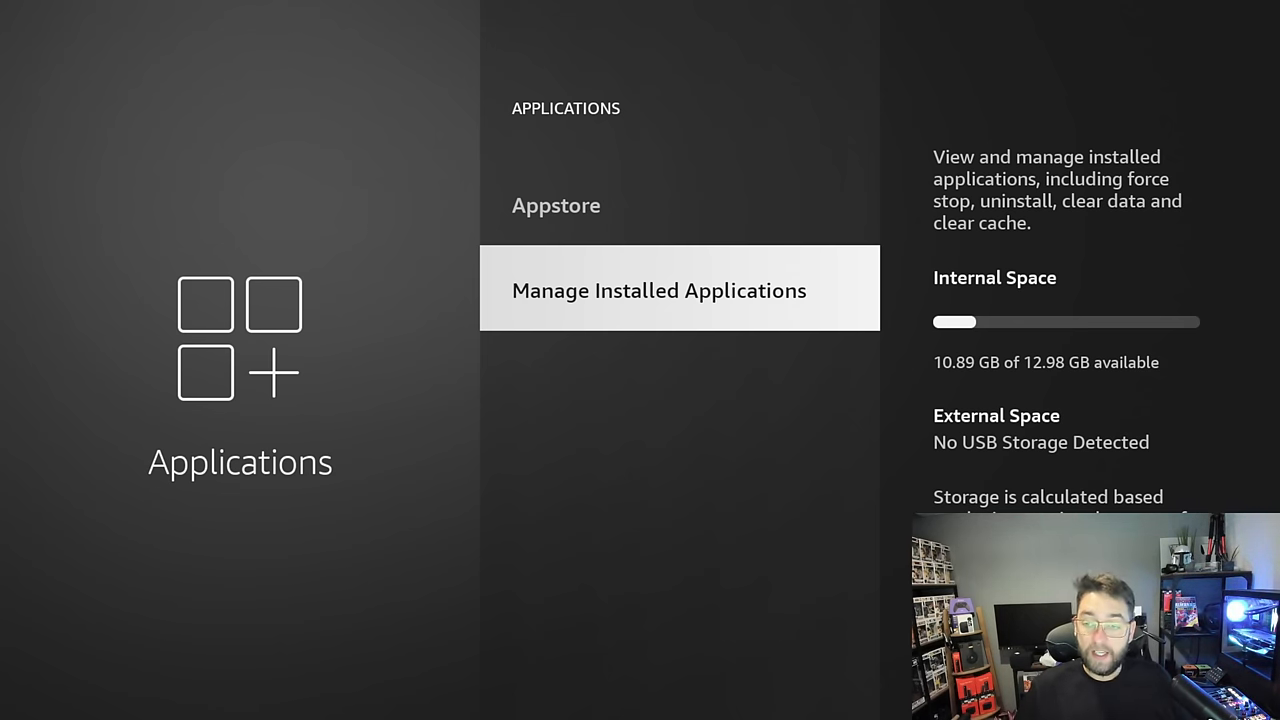
Step: Return home and launch Background Apps & Process List, showing Downloader, IPVanish and Netflix
{"action": "key", "text": "Home"}
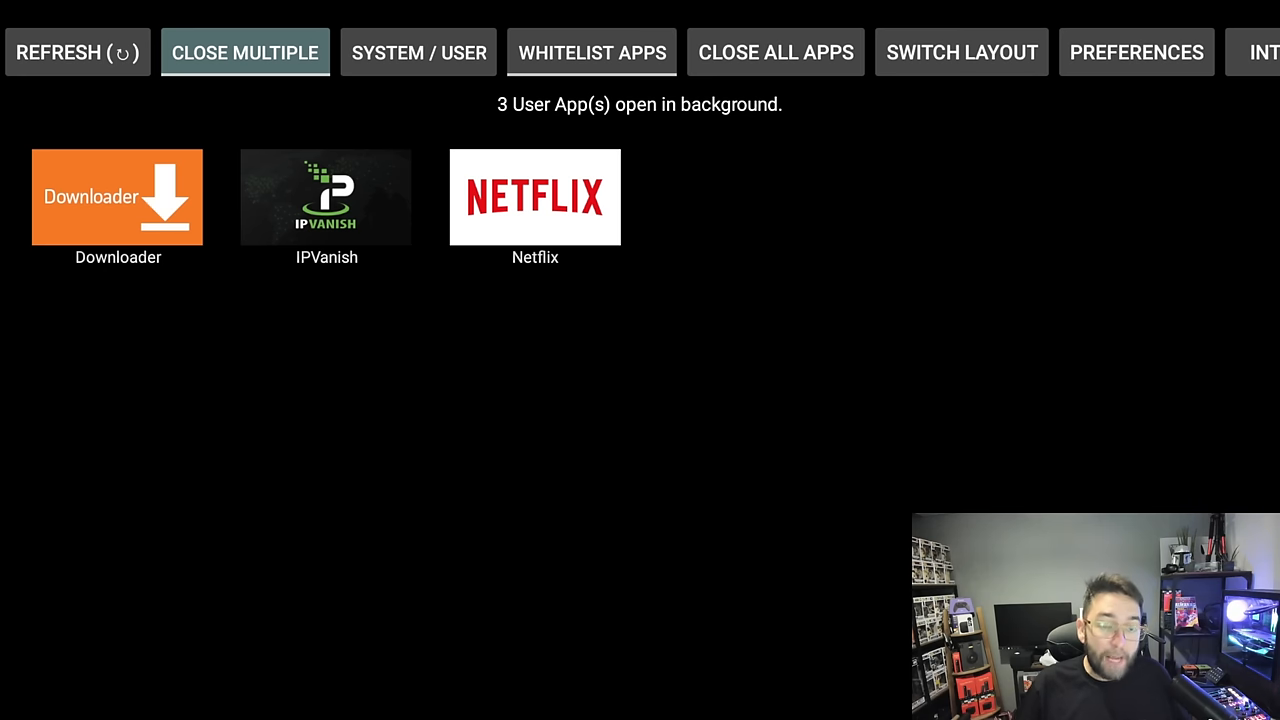
Step: Close all background apps, reaching Downloader's force-stop page
{"action": "left_click", "coordinate": [326, 197]}
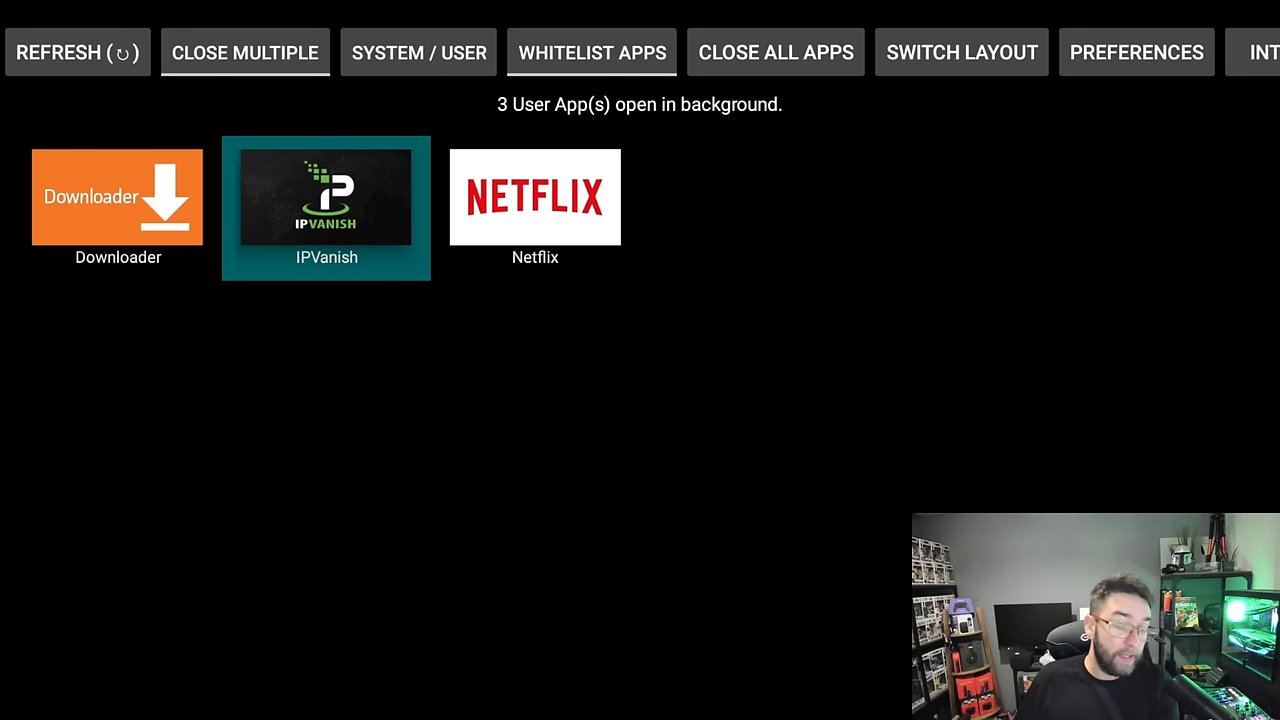
{"action": "left_click", "coordinate": [245, 52]}
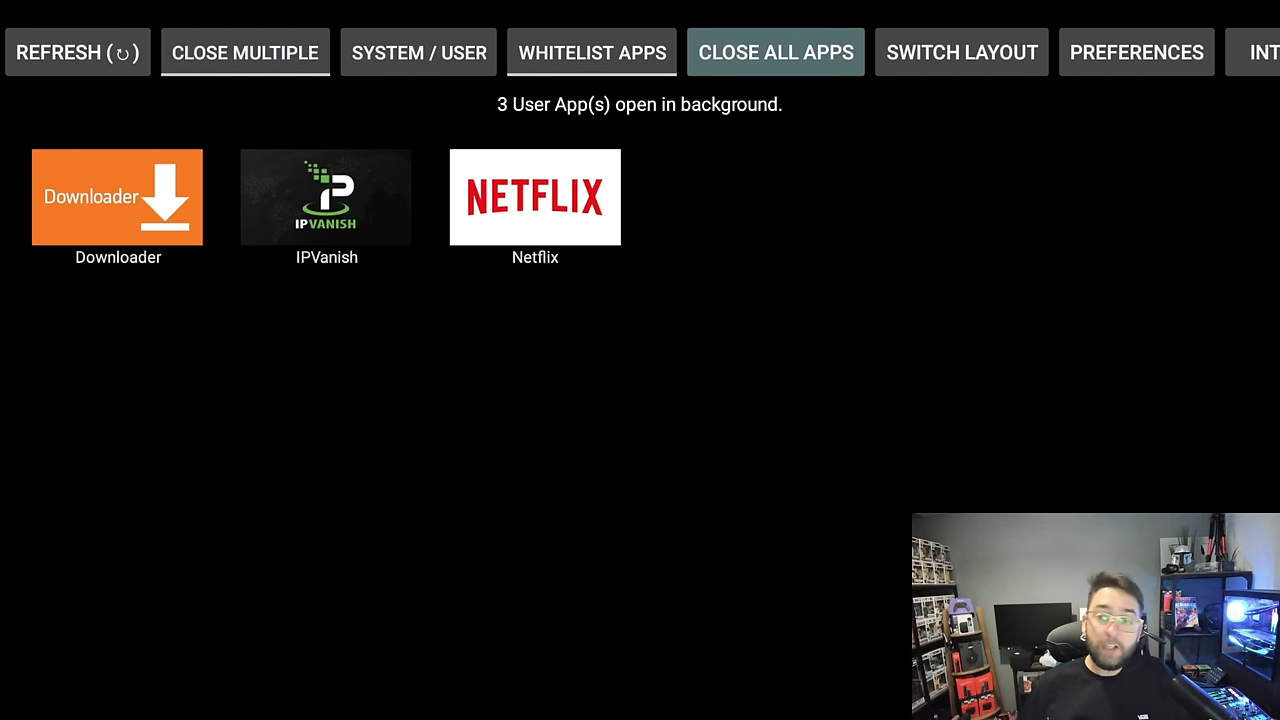
{"action": "left_click", "coordinate": [117, 196]}
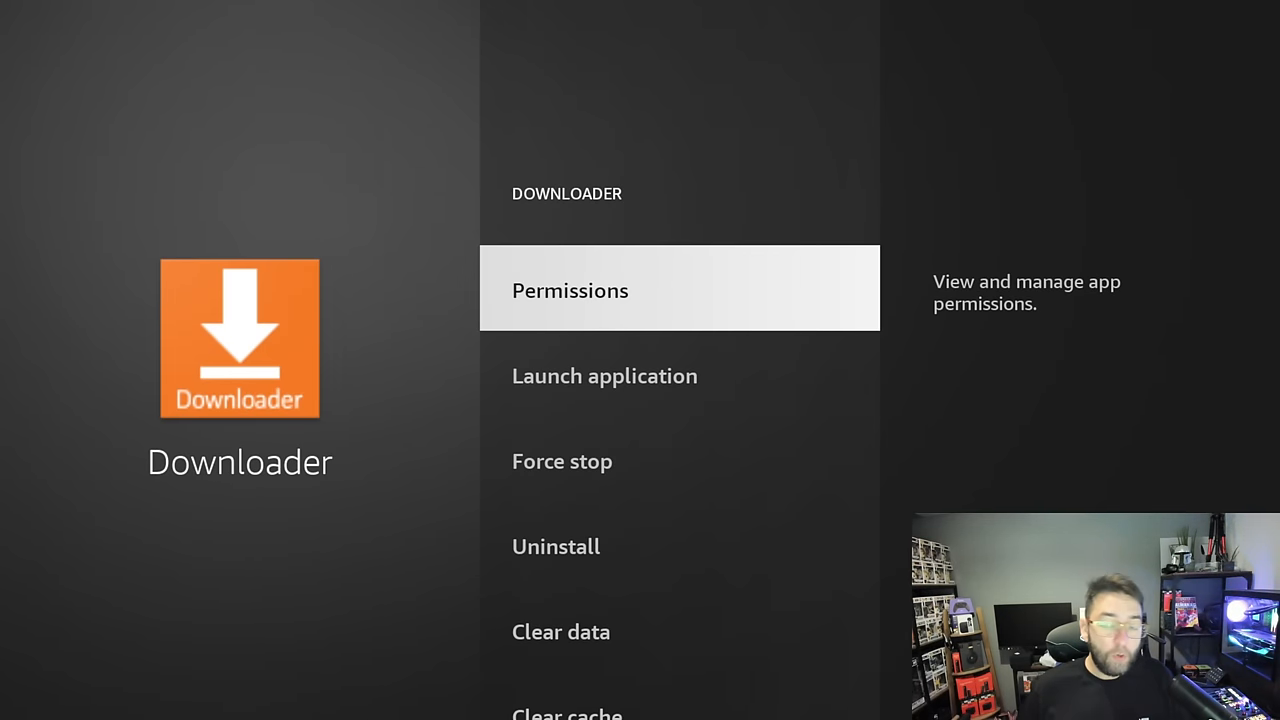
{"action": "scroll", "scroll_direction": "down", "scroll_amount": 3}
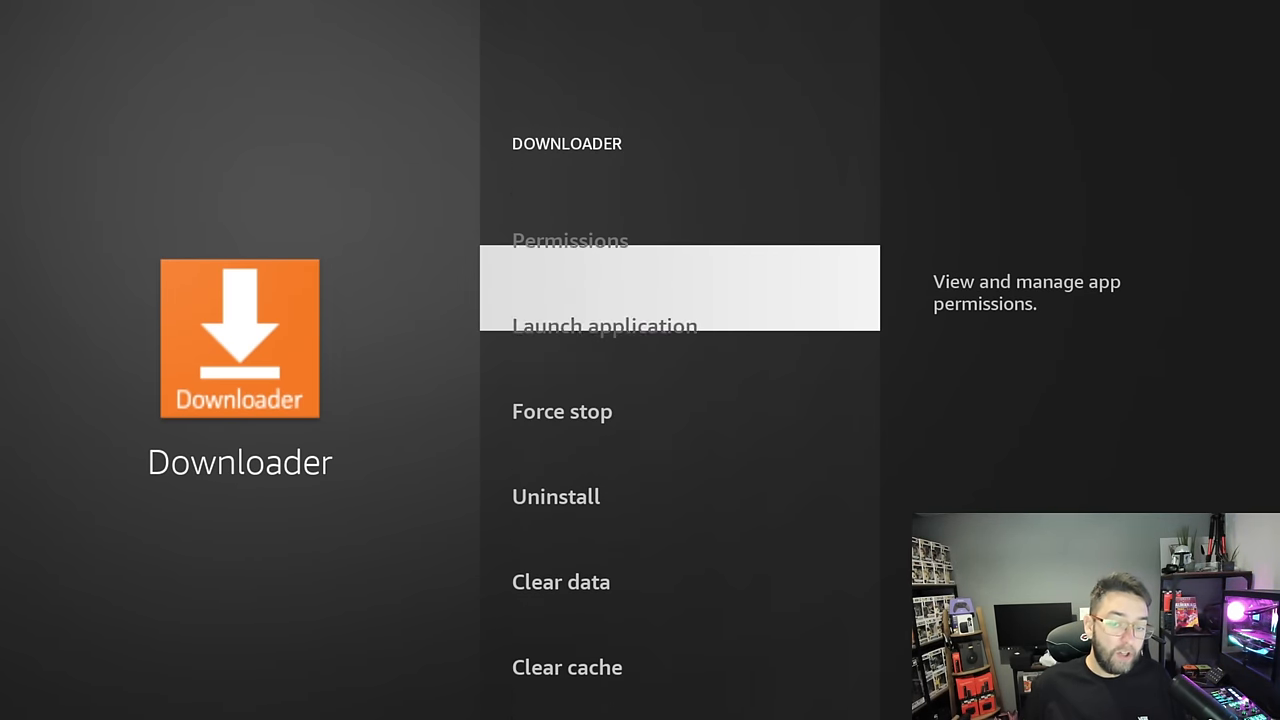
{"action": "scroll", "scroll_direction": "down", "scroll_amount": 3}
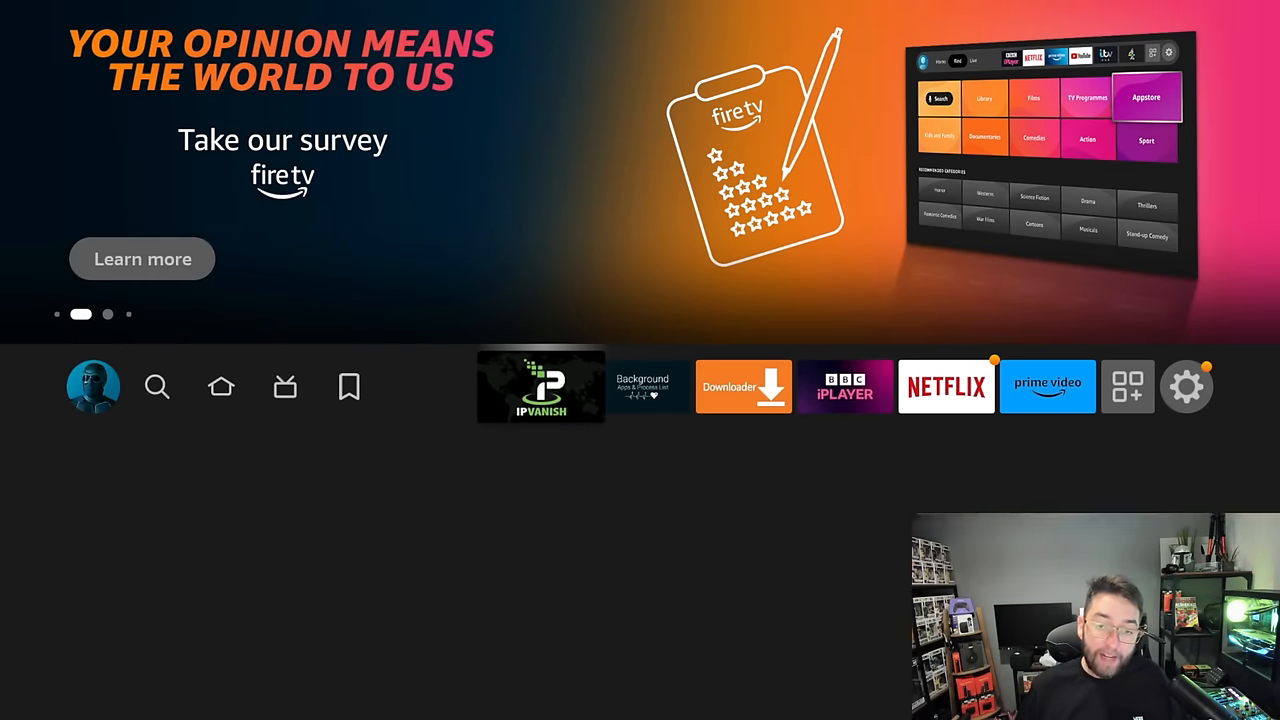
Step: Open IPVanish and view its Chrome offer page with plans from $2.99 monthly
{"action": "left_click", "coordinate": [157, 387]}
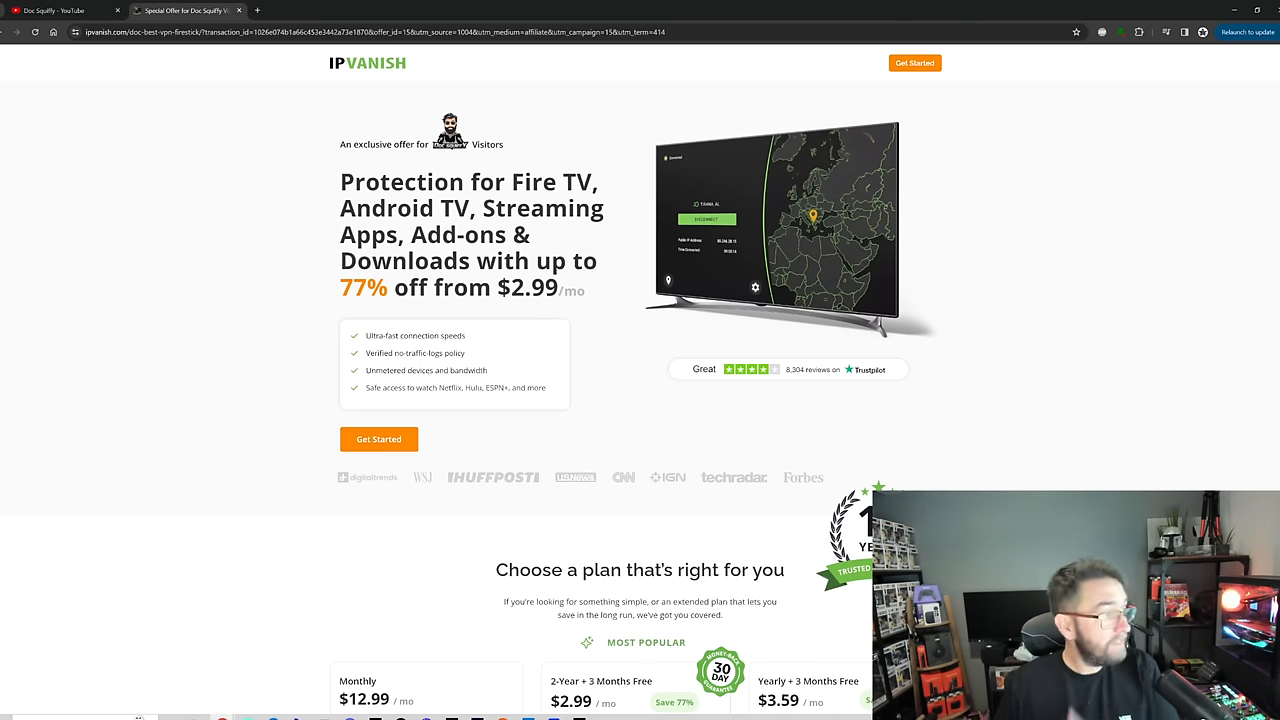
{"action": "scroll", "scroll_direction": "down", "scroll_amount": 3}
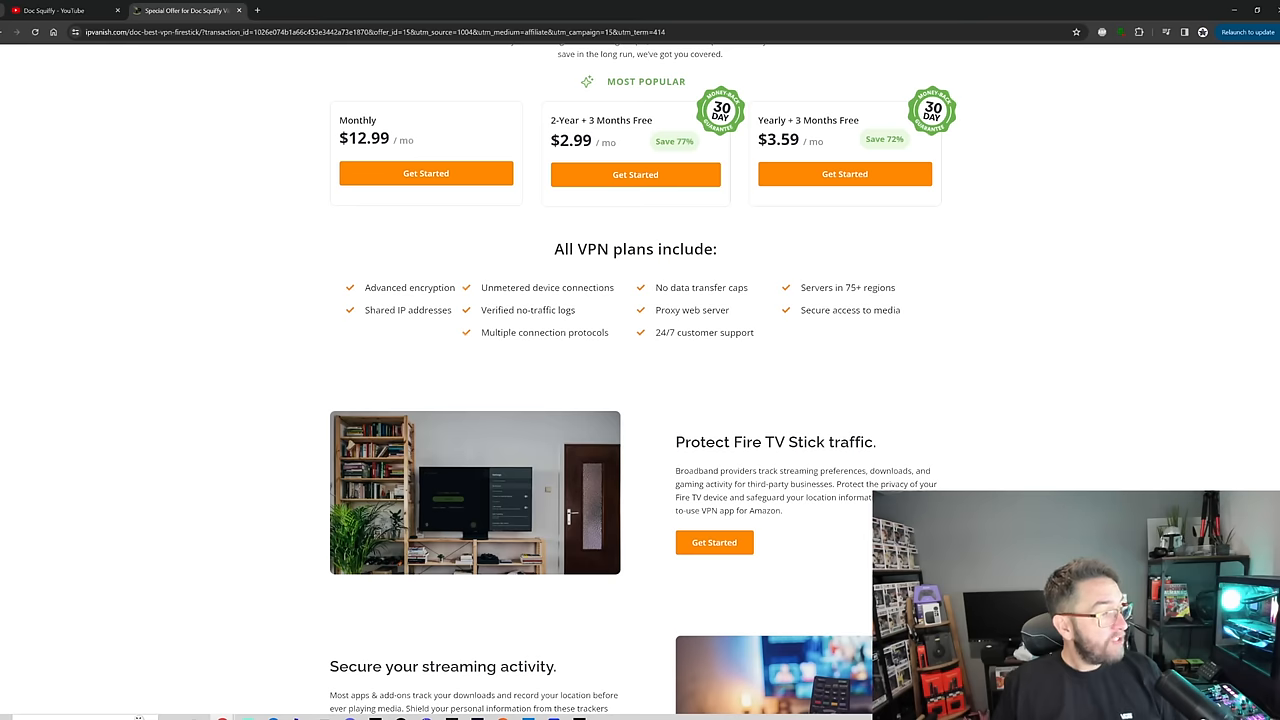
{"action": "scroll", "scroll_direction": "down", "scroll_amount": 3}
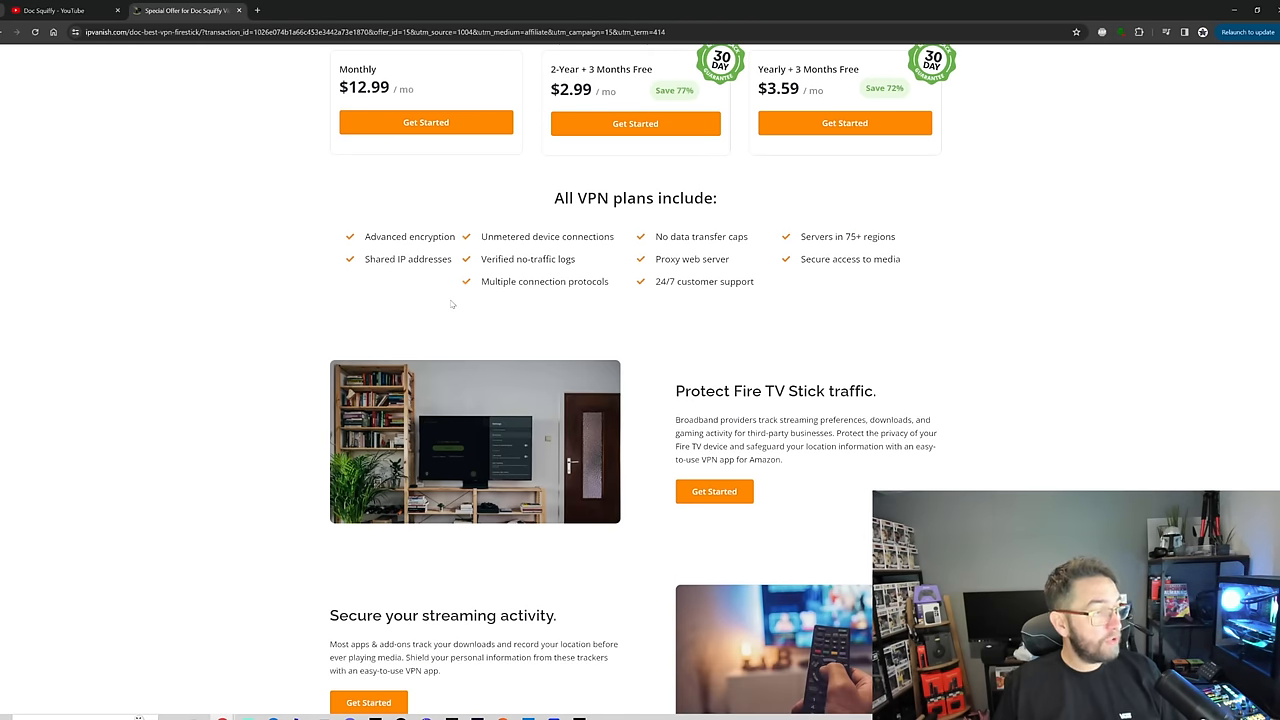
{"action": "scroll", "scroll_direction": "down", "scroll_amount": 3}
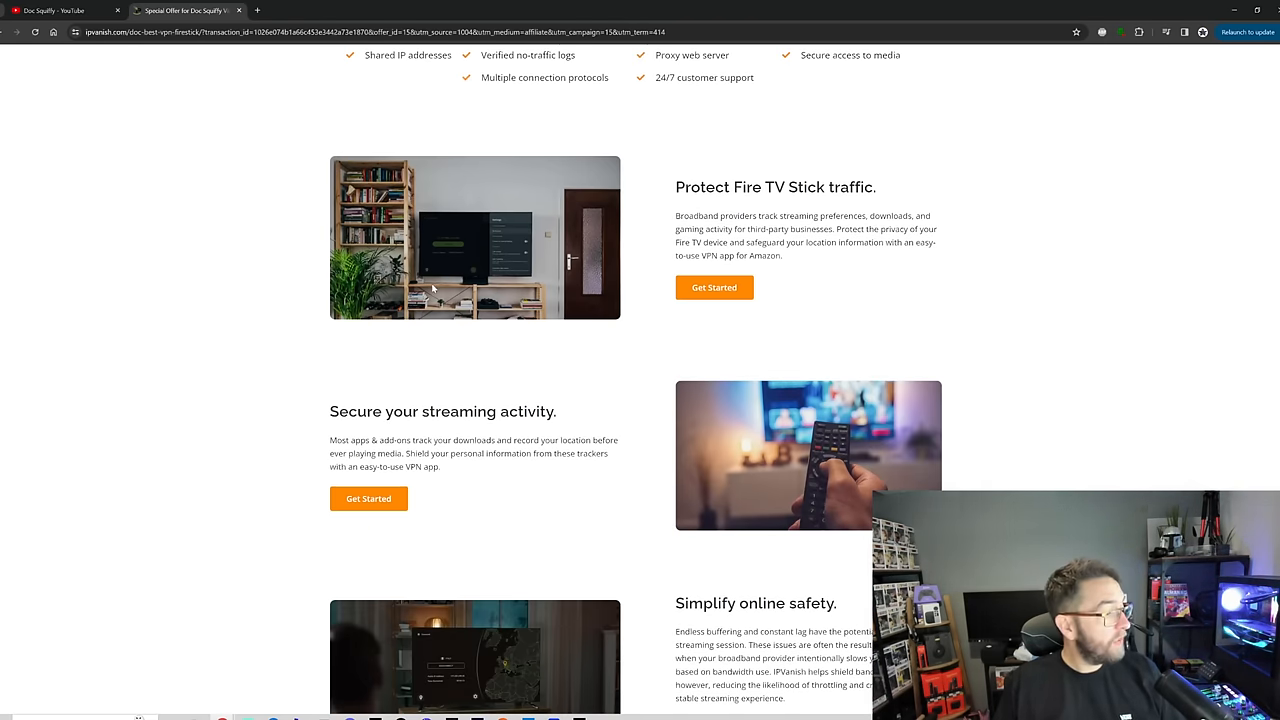
{"action": "scroll", "scroll_direction": "down", "scroll_amount": 3}
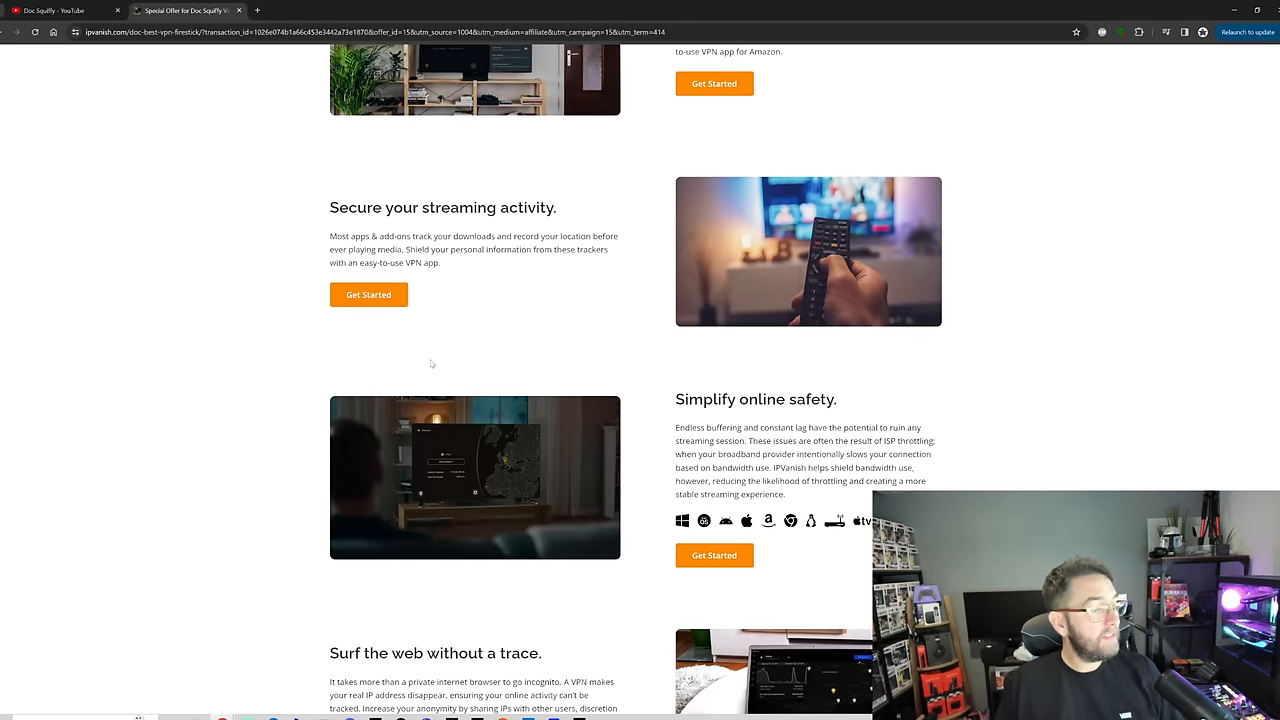
{"action": "scroll", "scroll_direction": "up", "scroll_amount": 3}
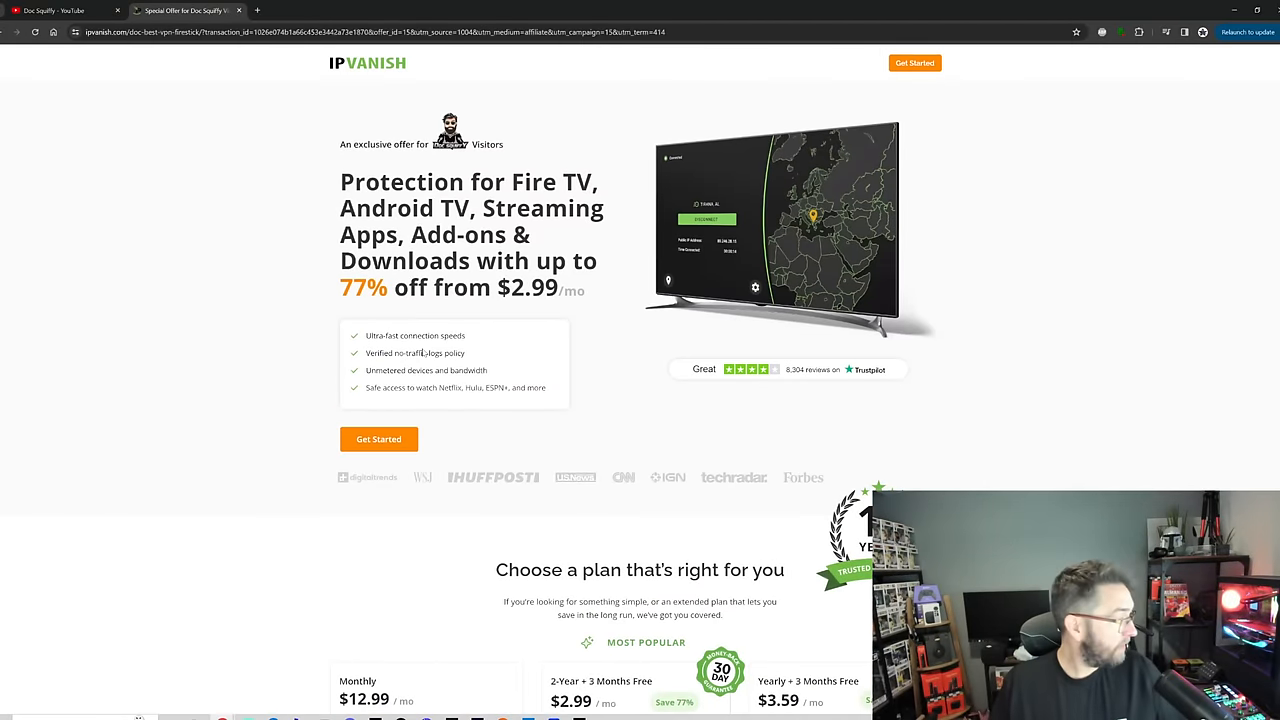